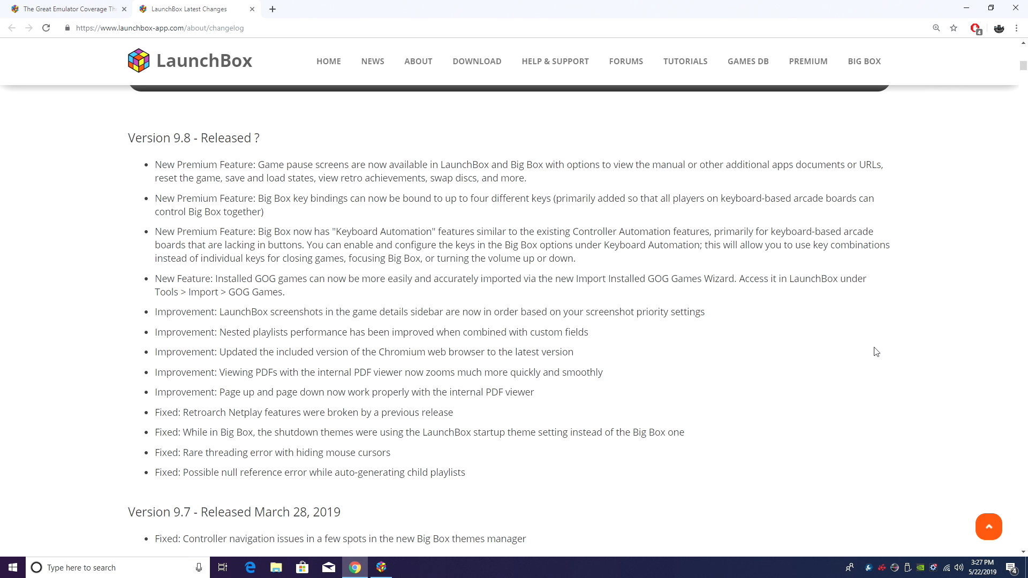
mouse_move(717, 403)
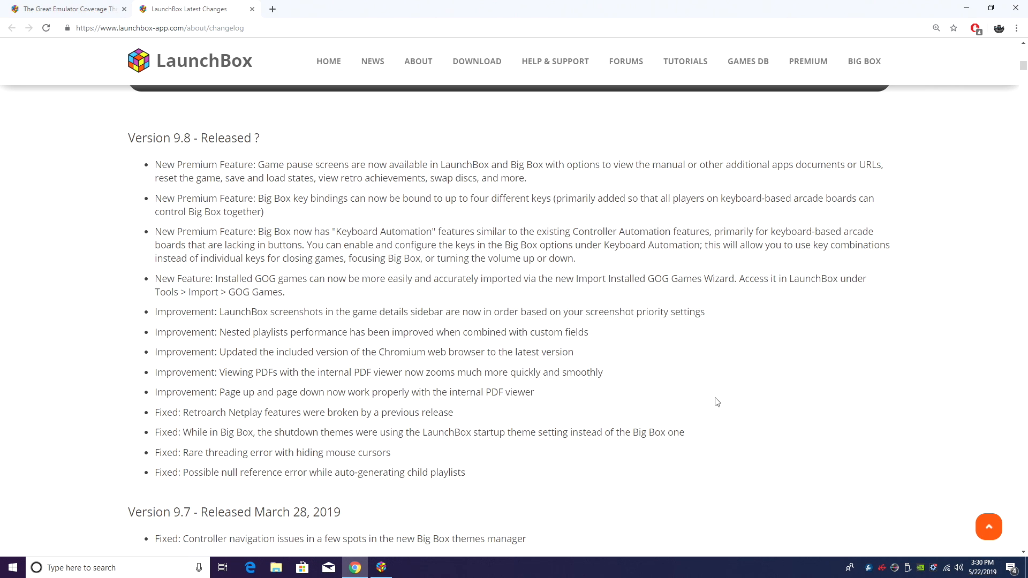
mouse_move(299, 413)
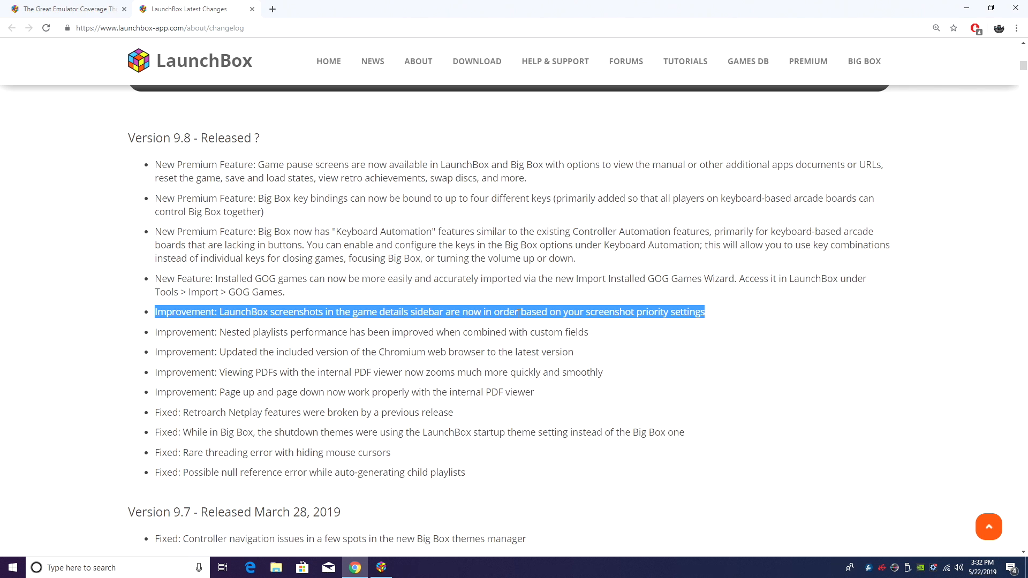
mouse_move(713, 315)
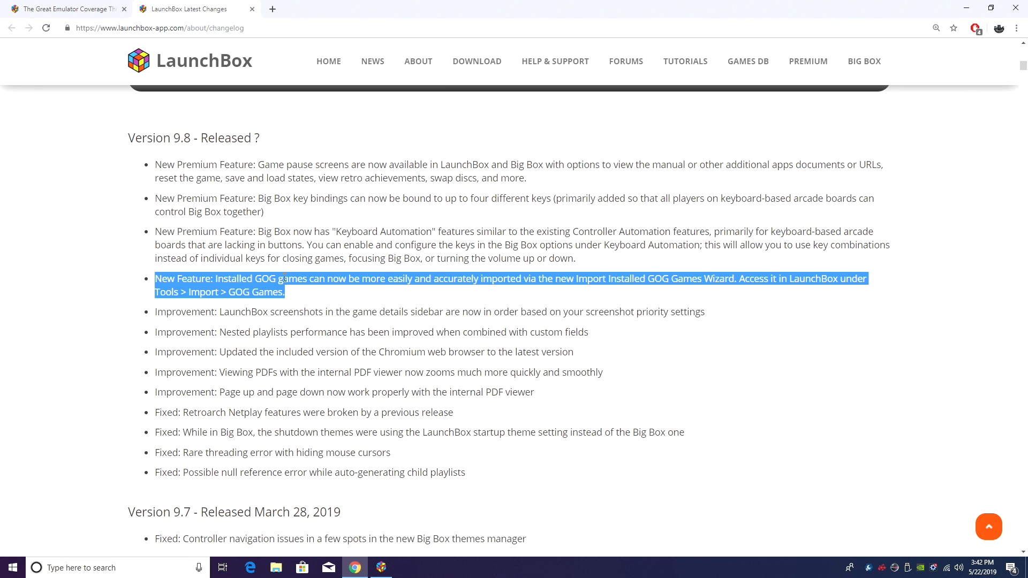
Launch the Import Installed GOG Games wizard from Tools > Import > GOG Games
left_click(381, 567)
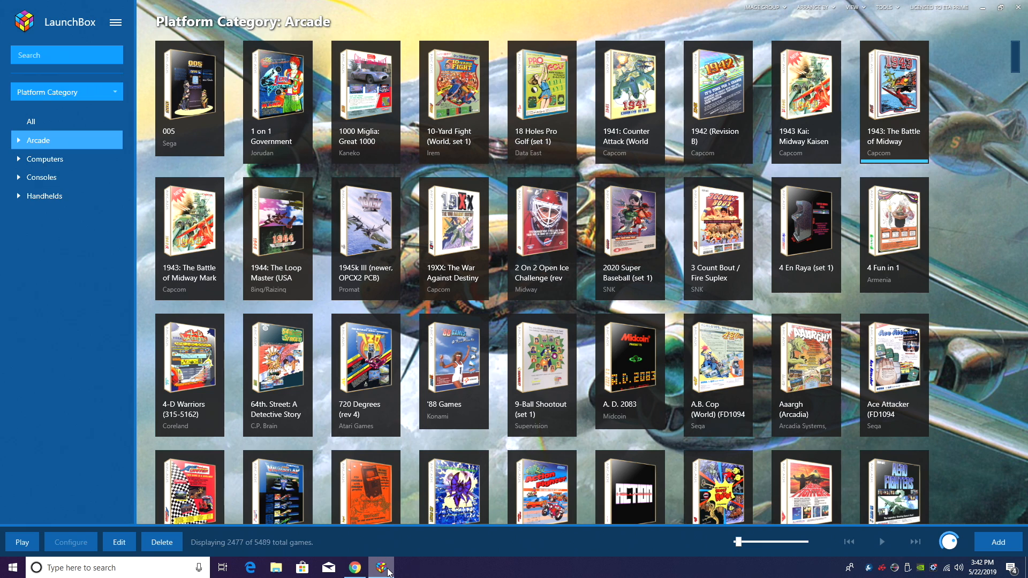
left_click(116, 23)
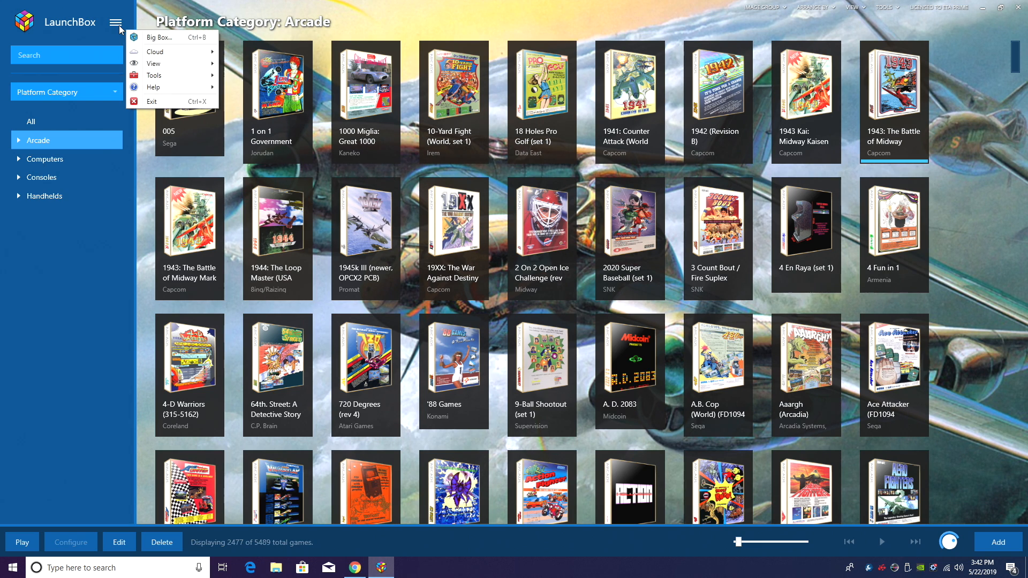
left_click(156, 75)
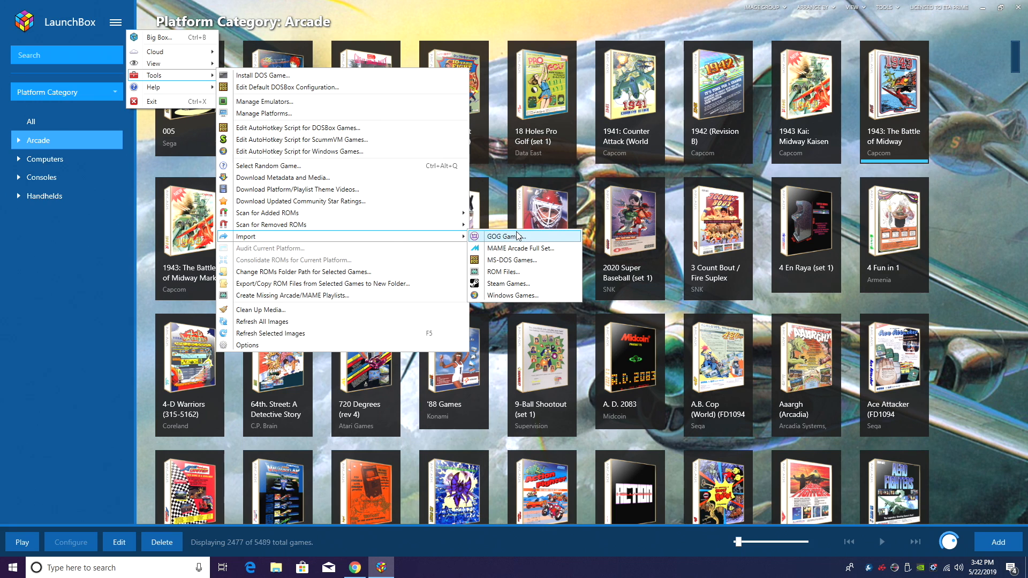
left_click(507, 236)
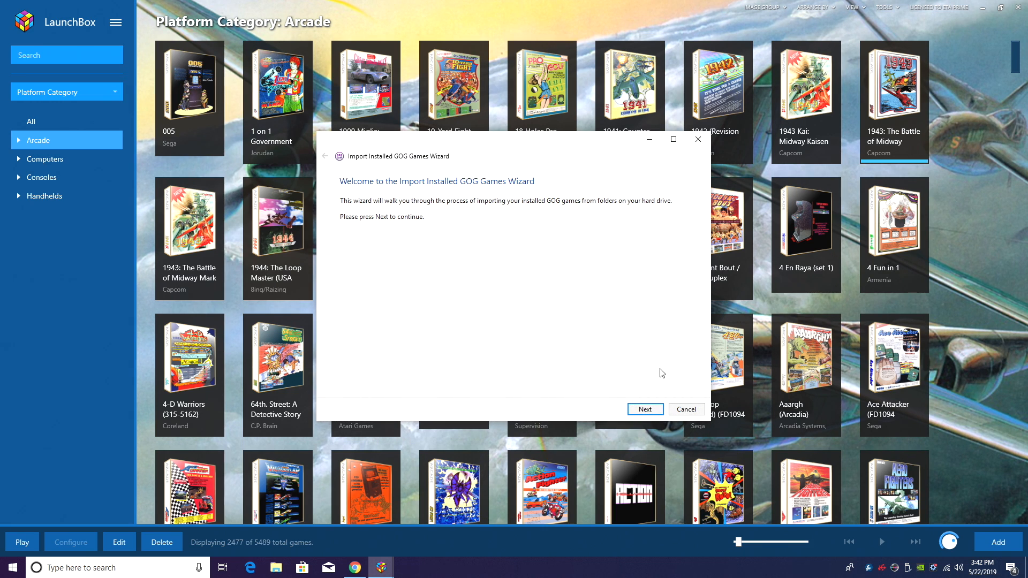
Add the H:\PC GAMES\GOG folder and choose Windows as the import platform
left_click(643, 409)
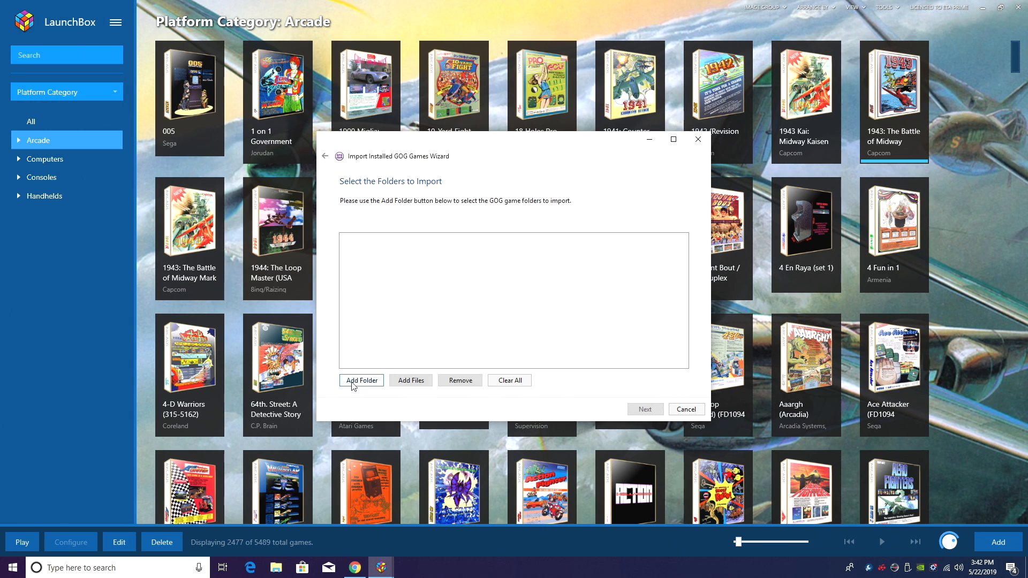
left_click(361, 380)
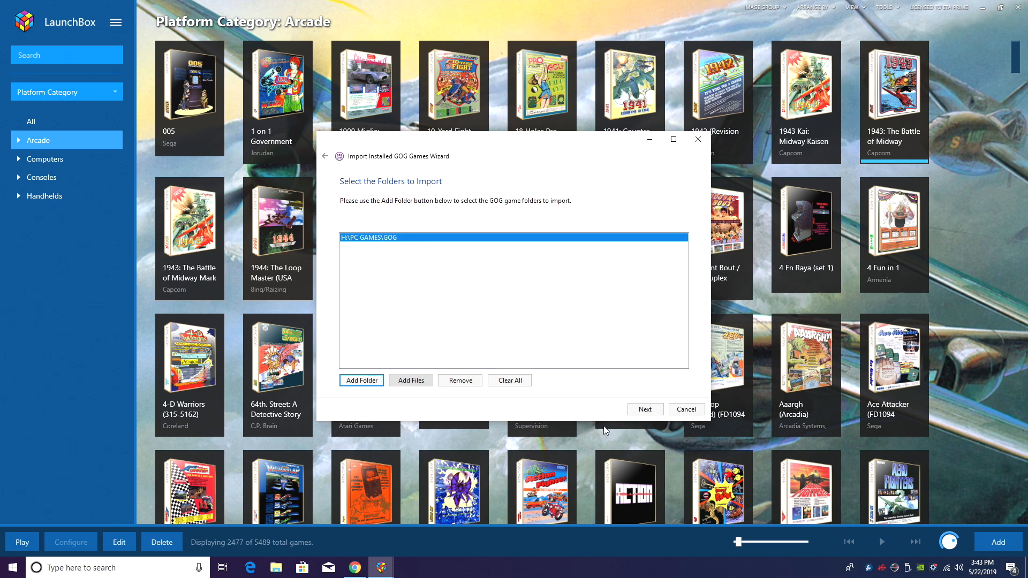
left_click(644, 410)
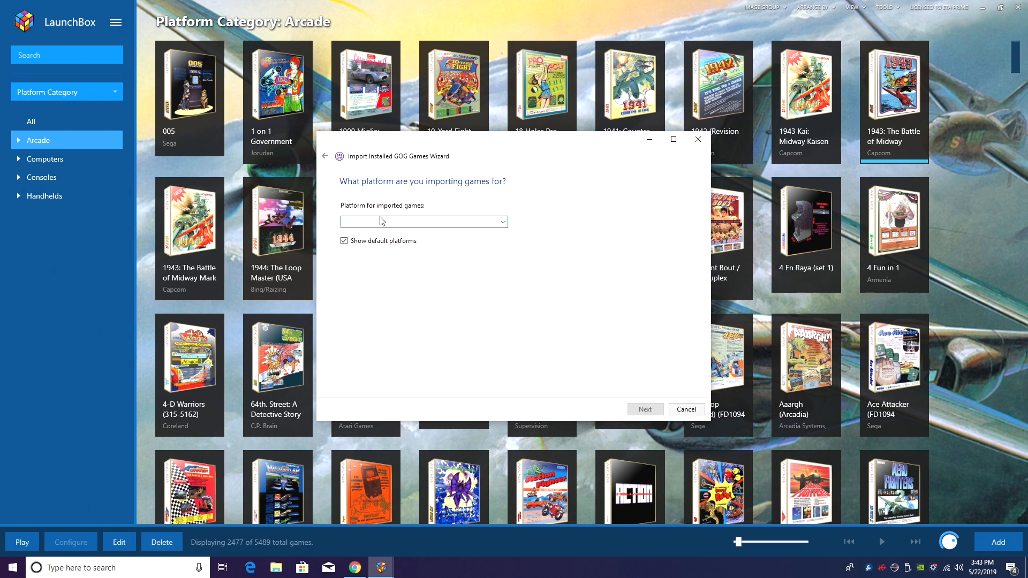
type("windows")
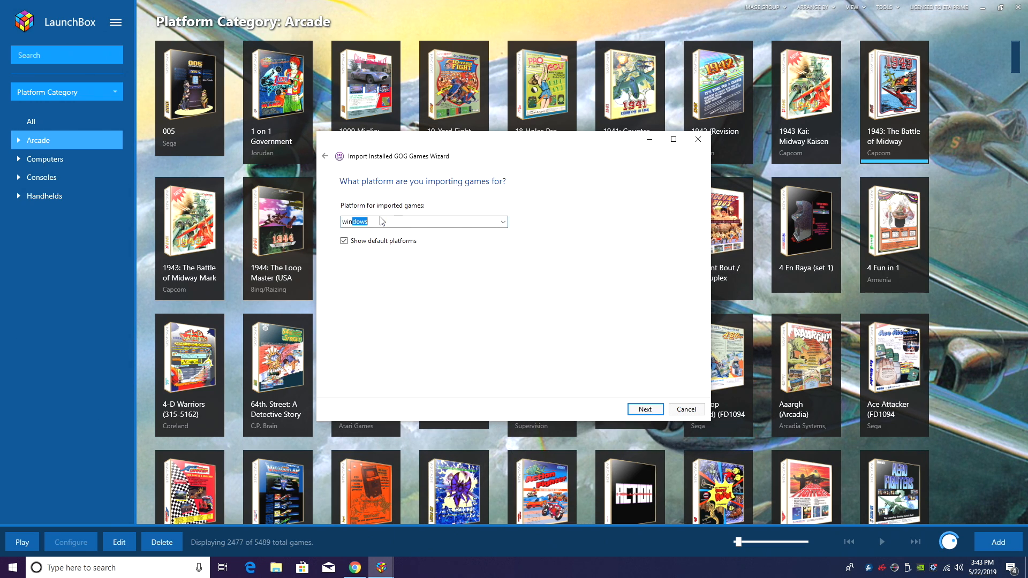
left_click(644, 410)
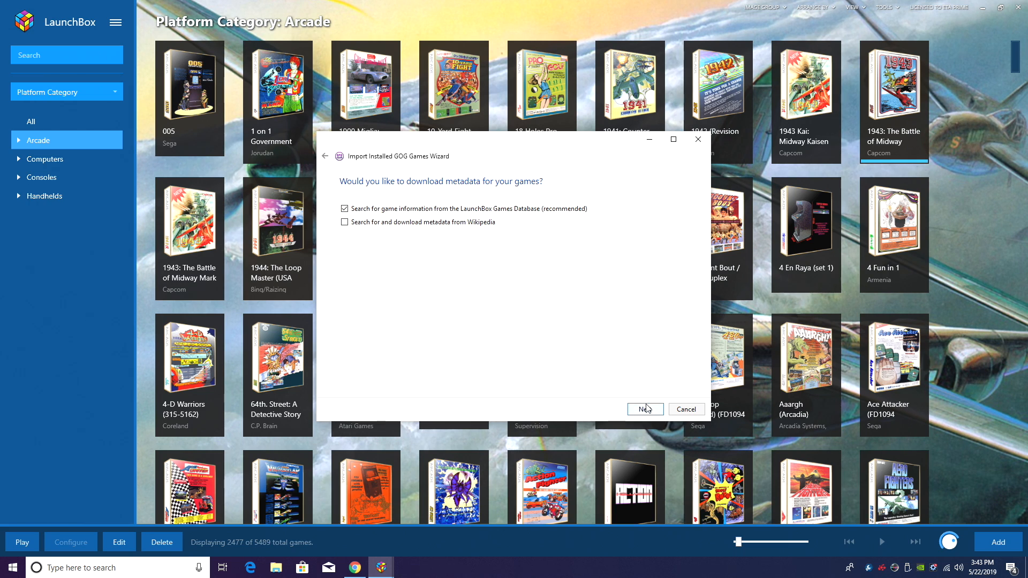
Keep default metadata options and finish importing The Witcher 3: Wild Hunt
left_click(643, 409)
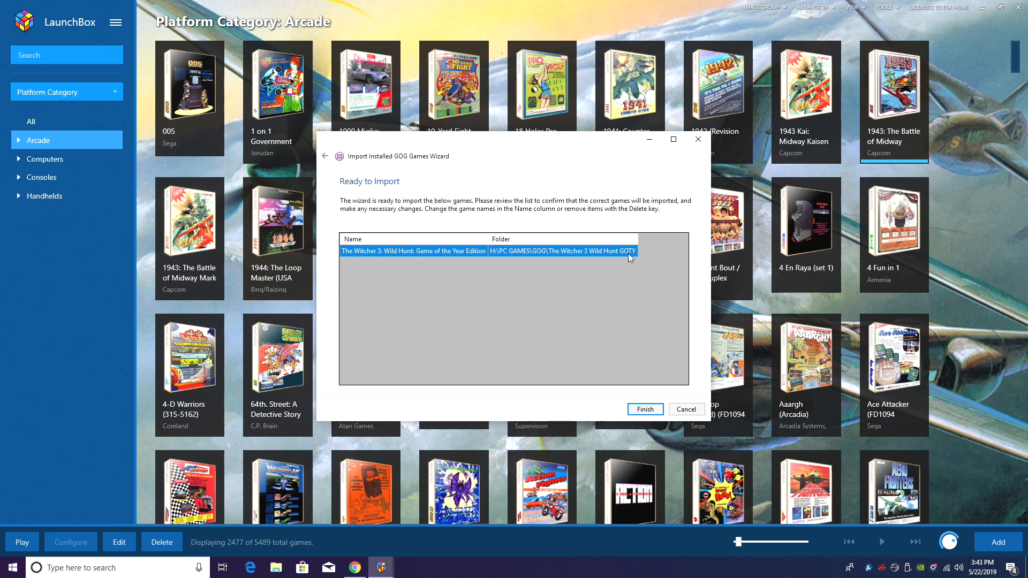
mouse_move(559, 254)
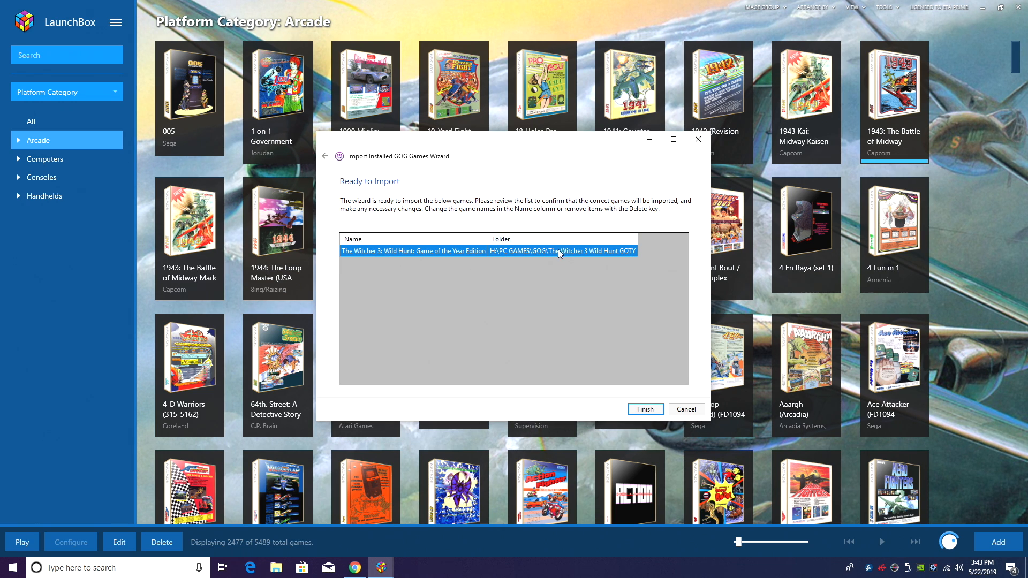
left_click(644, 409)
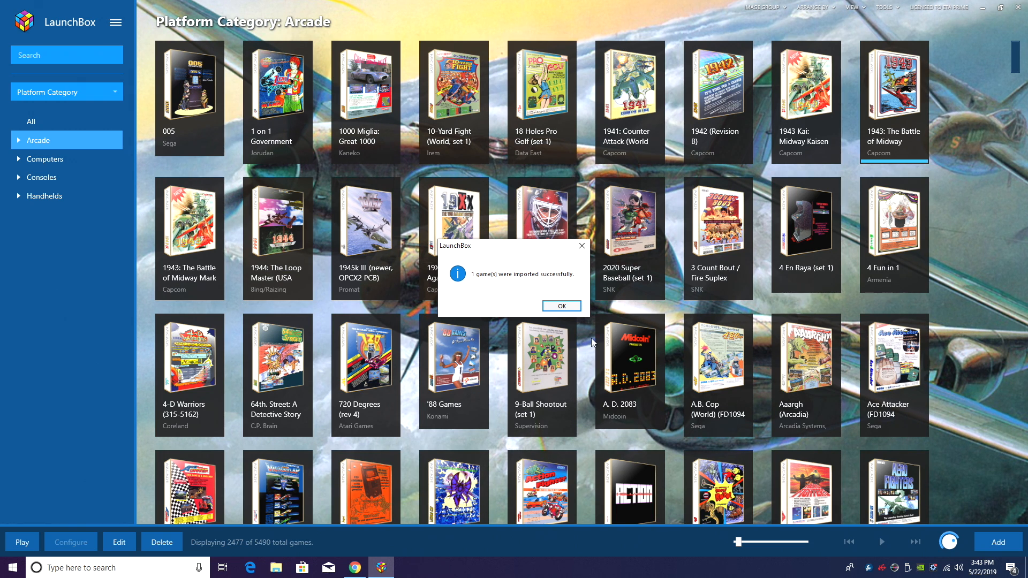
left_click(560, 305)
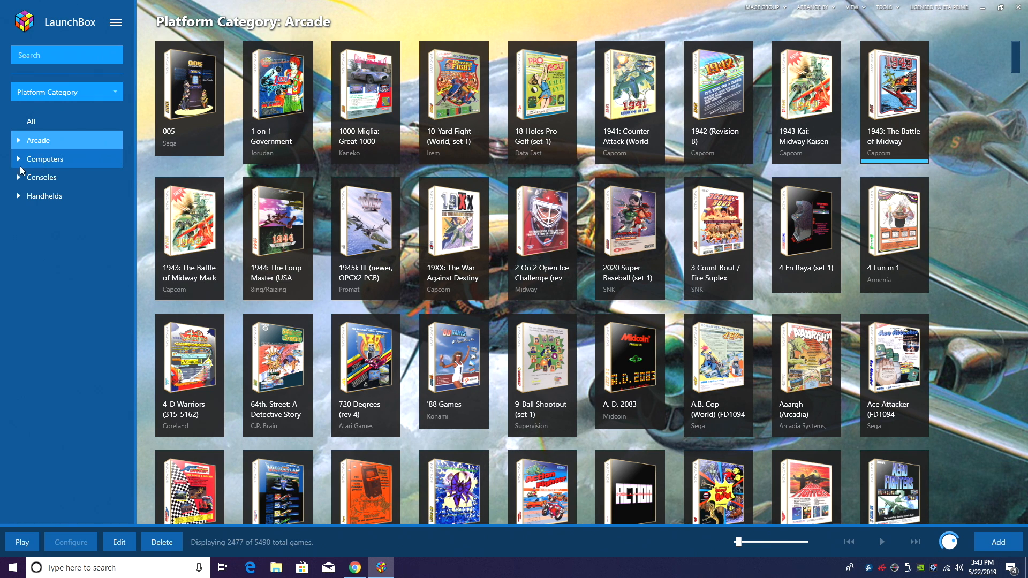
Return to the LaunchBox 9.8 changelog in Chrome
left_click(51, 250)
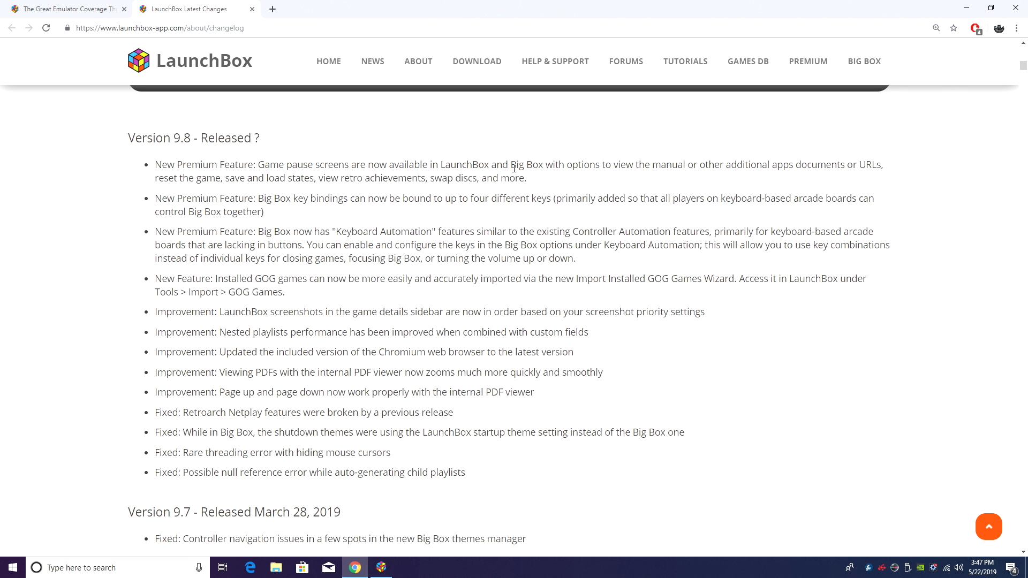
Scroll through the Great Emulator Coverage Thread's startup and pause screen status table
left_click_drag(154, 165, 526, 178)
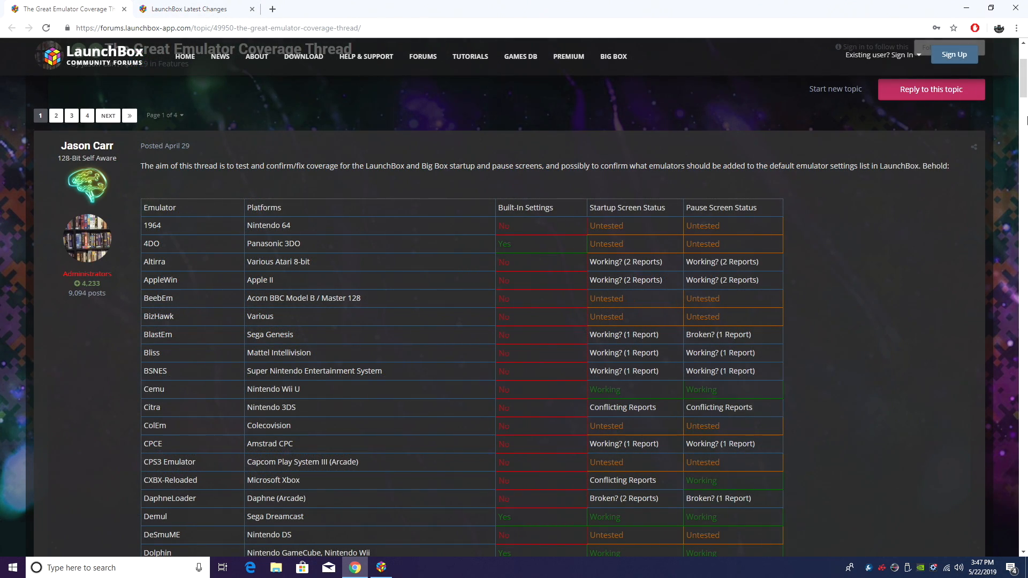
mouse_move(74, 237)
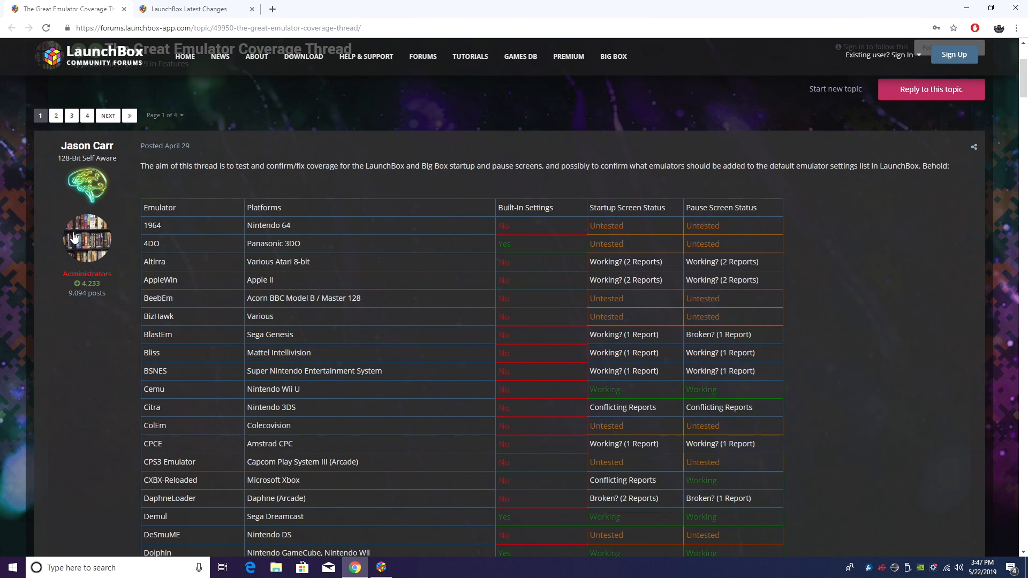
double_click(152, 225)
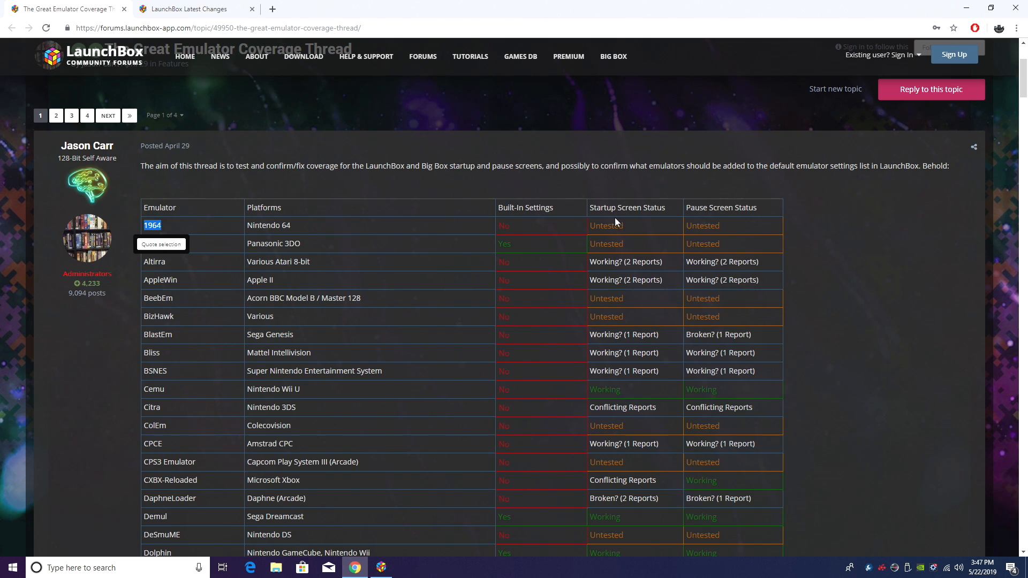
mouse_move(720, 238)
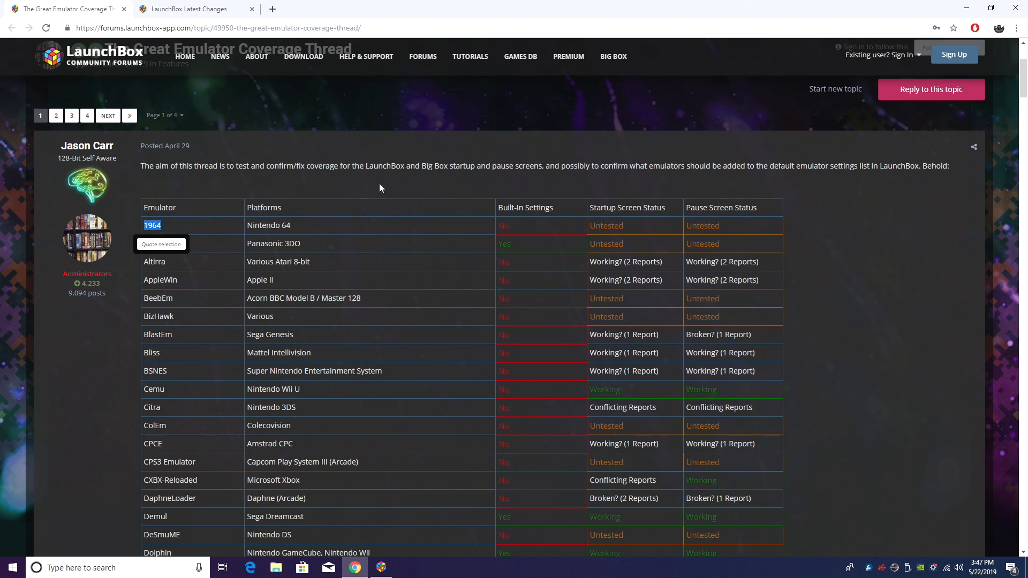
mouse_move(390, 230)
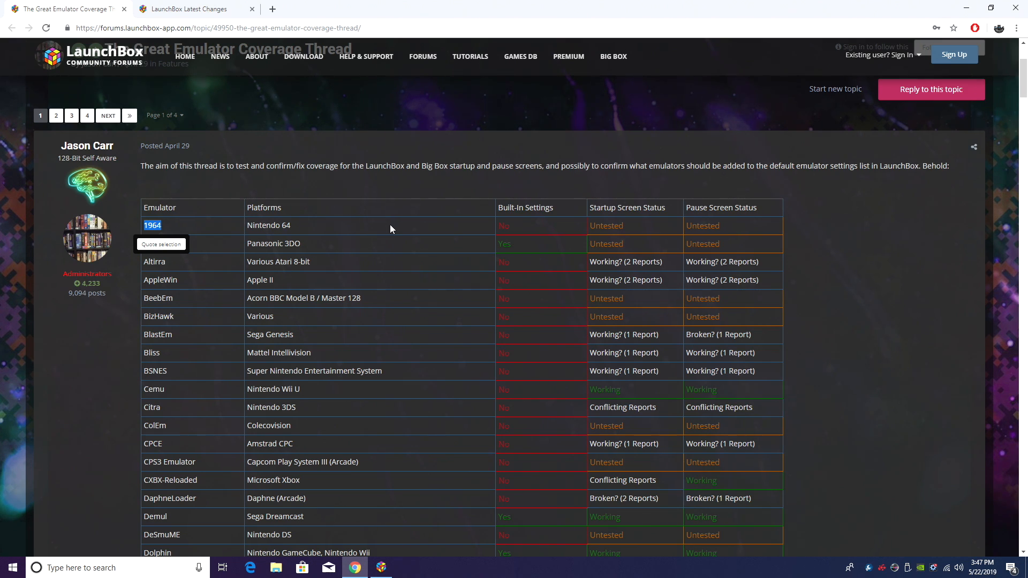
mouse_move(490, 254)
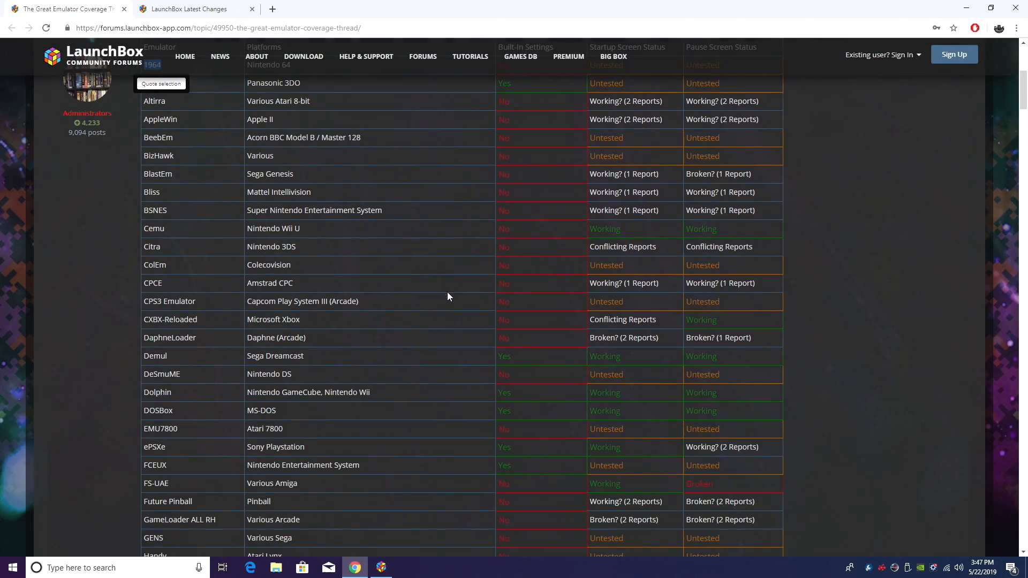
scroll("down", 3)
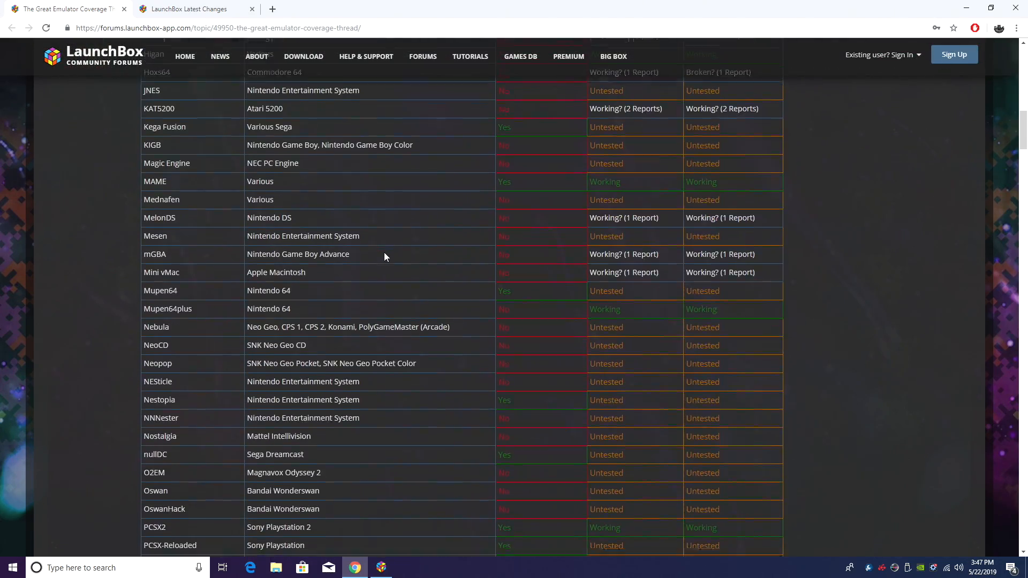
scroll("down", 3)
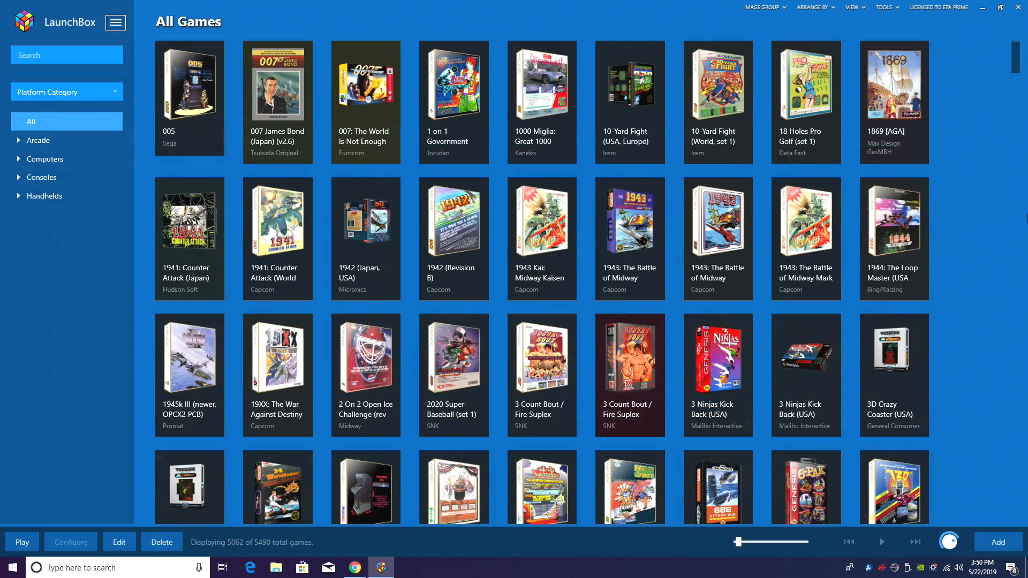
In Options > Game Pause, set the pause key to P with fading and audio muting, then show Legacy settings
left_click(116, 21)
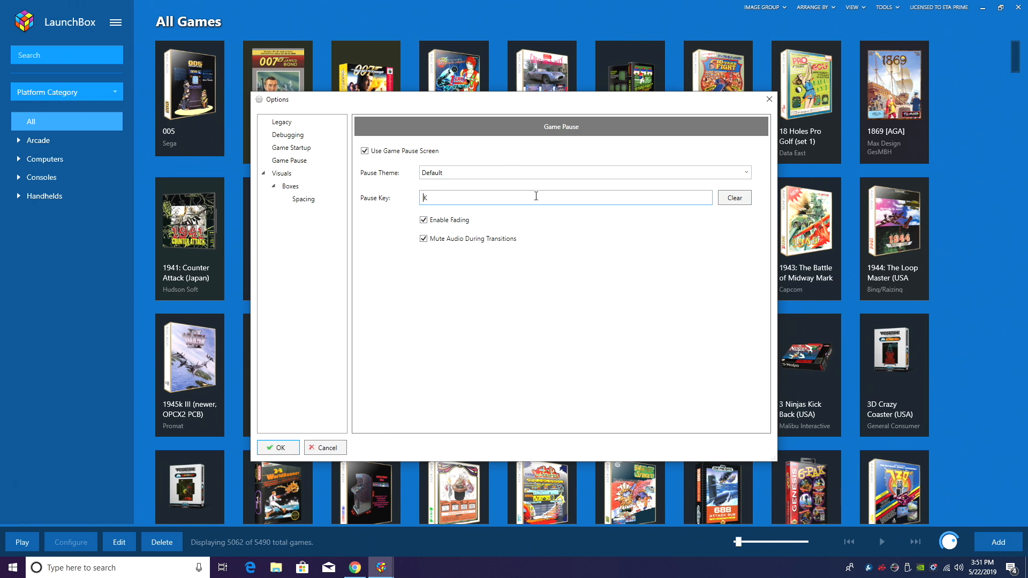
left_click(734, 197)
type("P")
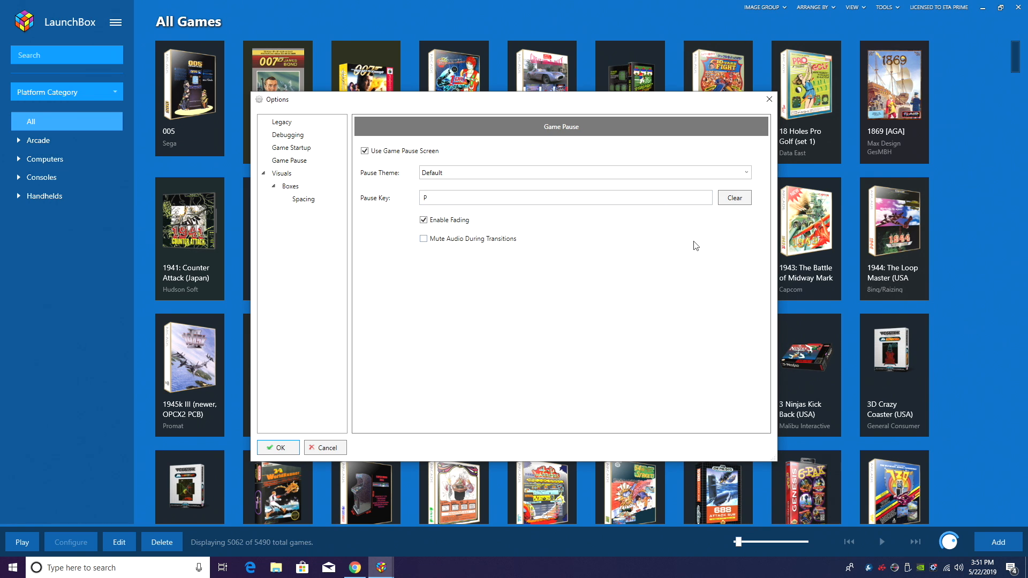
left_click(424, 238)
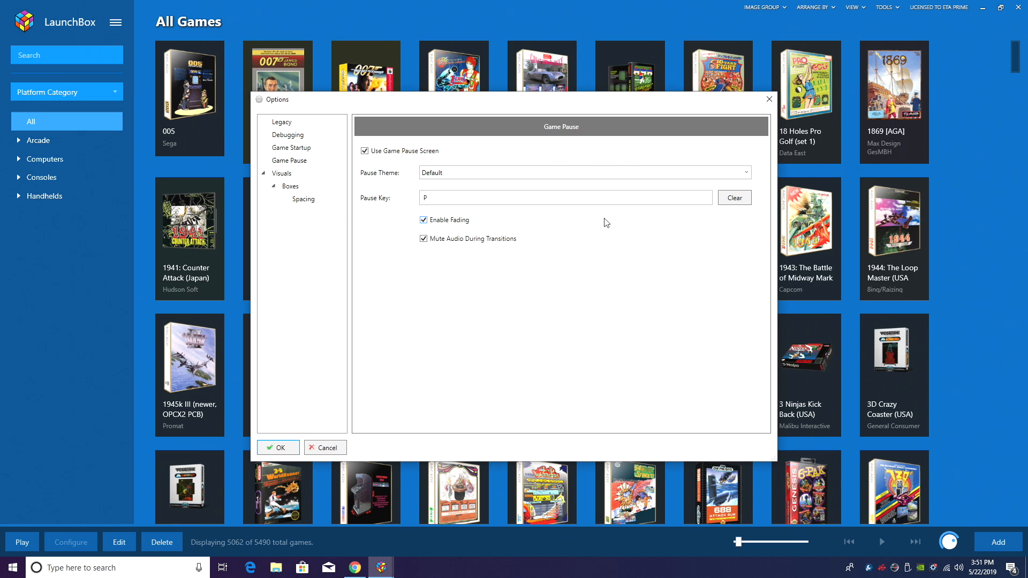
mouse_move(437, 227)
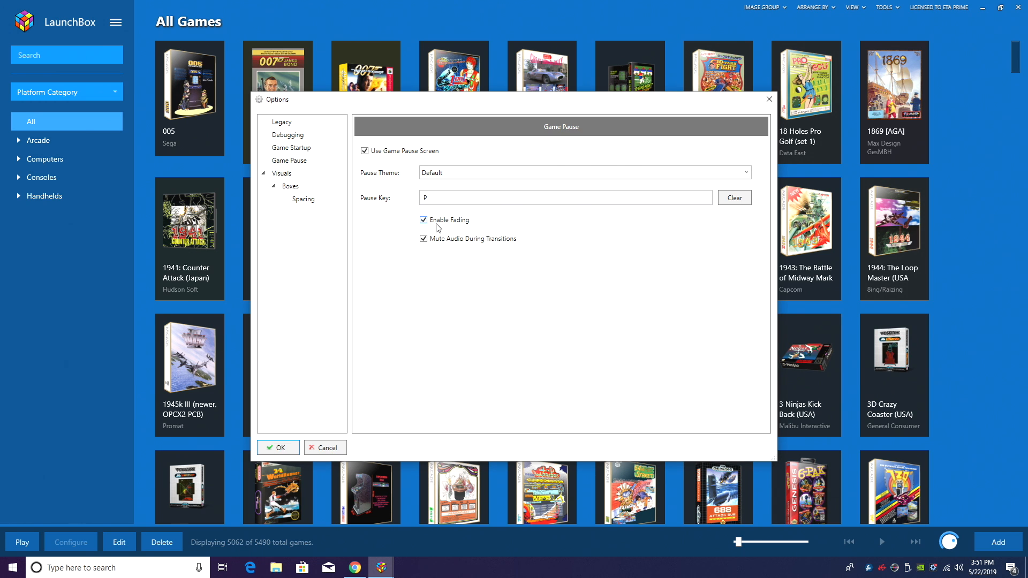
left_click(282, 121)
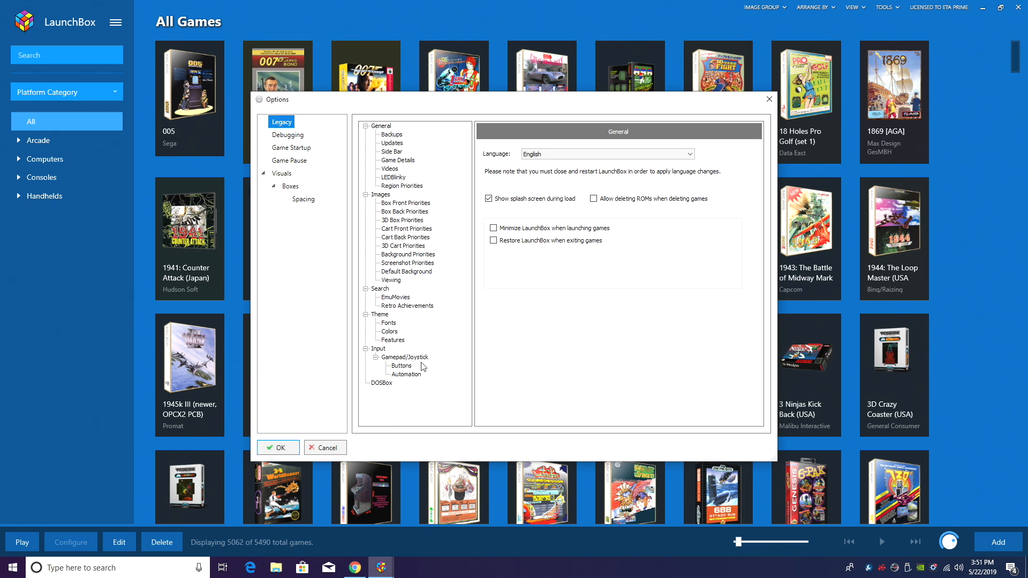
Assign controller Button 8 to Show Pause Screen in gamepad automation and save the options
left_click(404, 374)
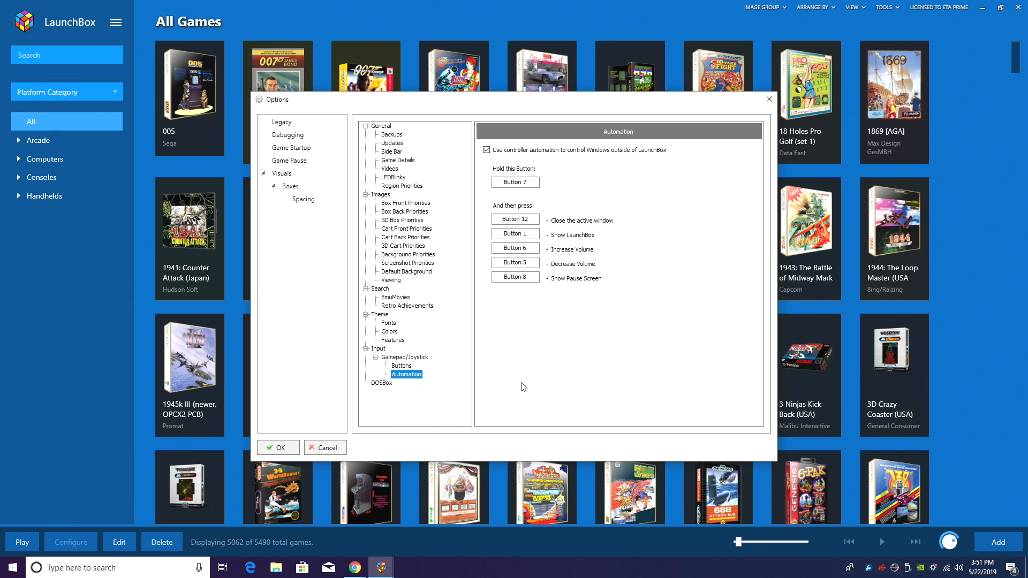
left_click(516, 276)
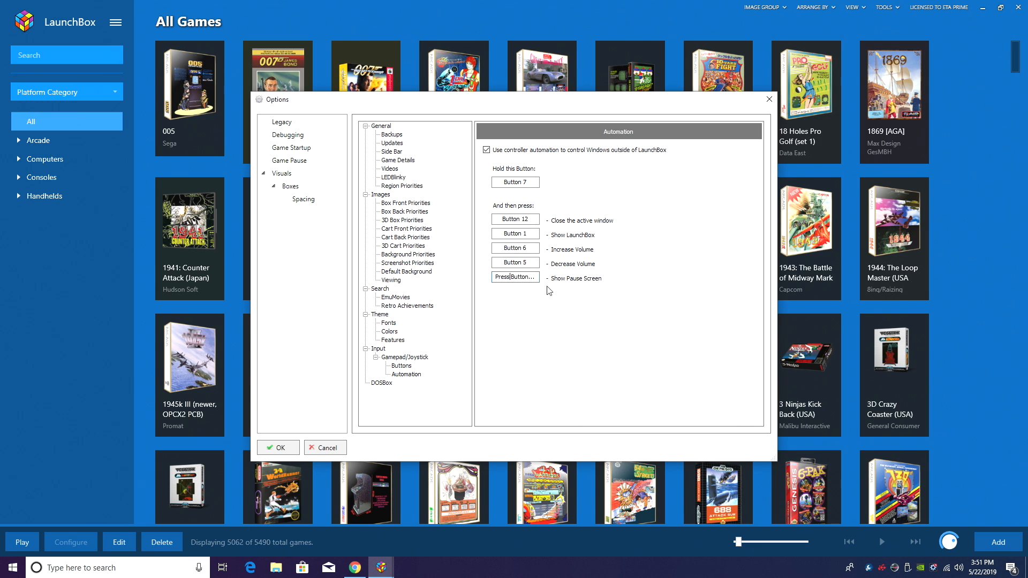
mouse_move(580, 296)
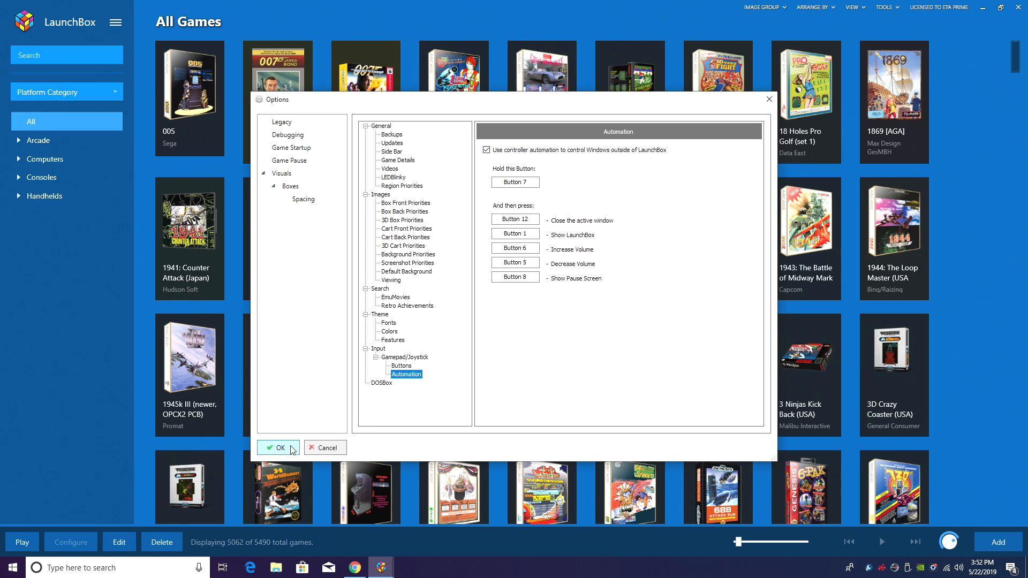
left_click(276, 448)
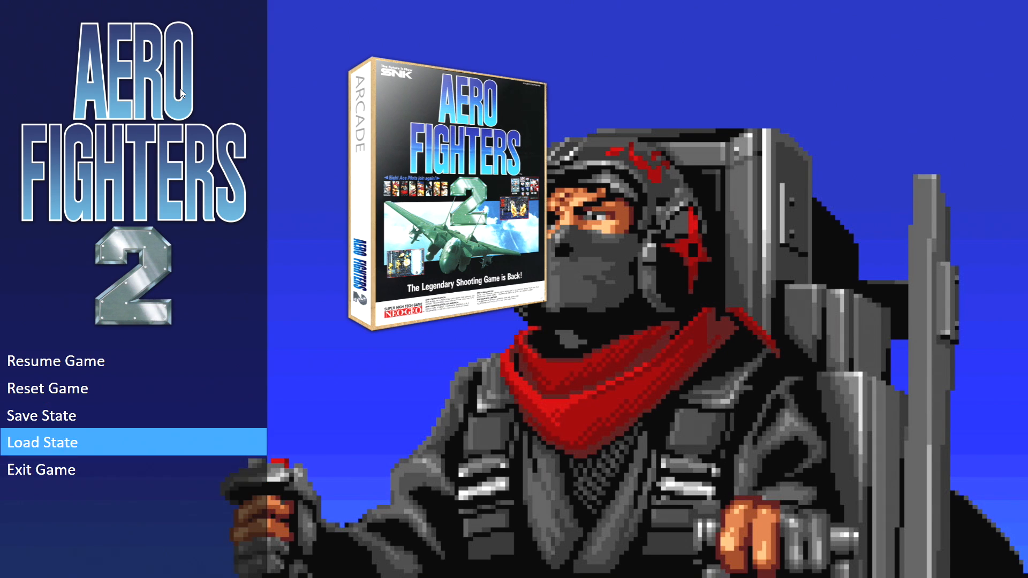
Choose Resume Game on the Aero Fighters 2 pause screen to continue playing
left_click(42, 443)
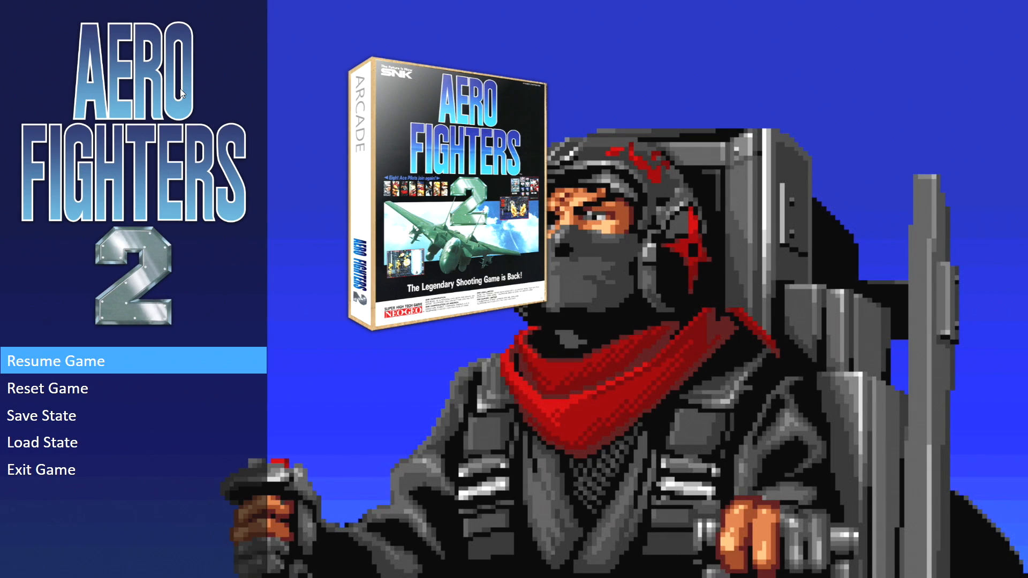
key("down")
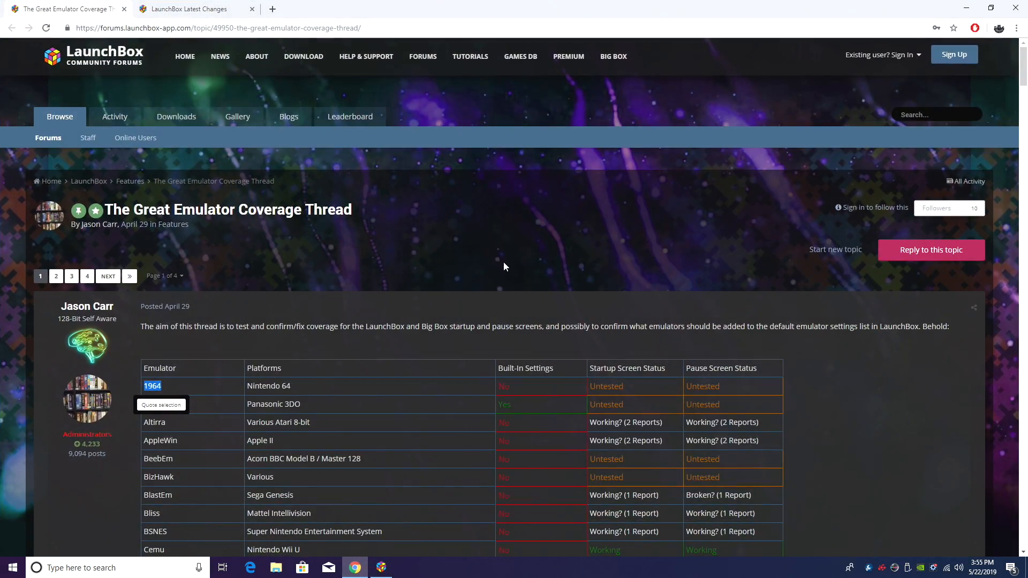
Scroll the Great Emulator Coverage Thread page in Chrome
scroll("down", 3)
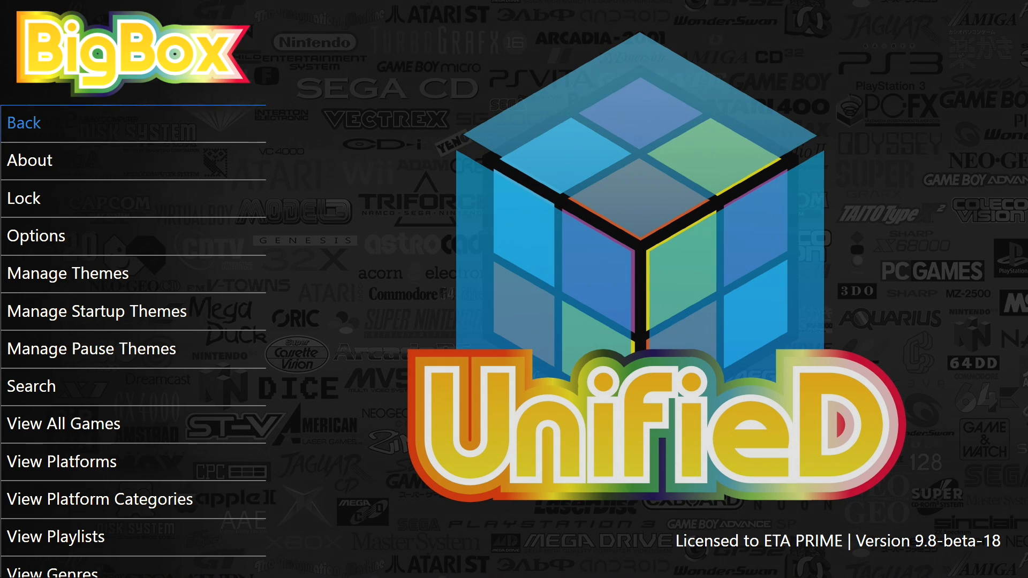
In Big Box Keyboard Mappings add U as a key for Up, then go to Keyboard Automation
left_click(37, 236)
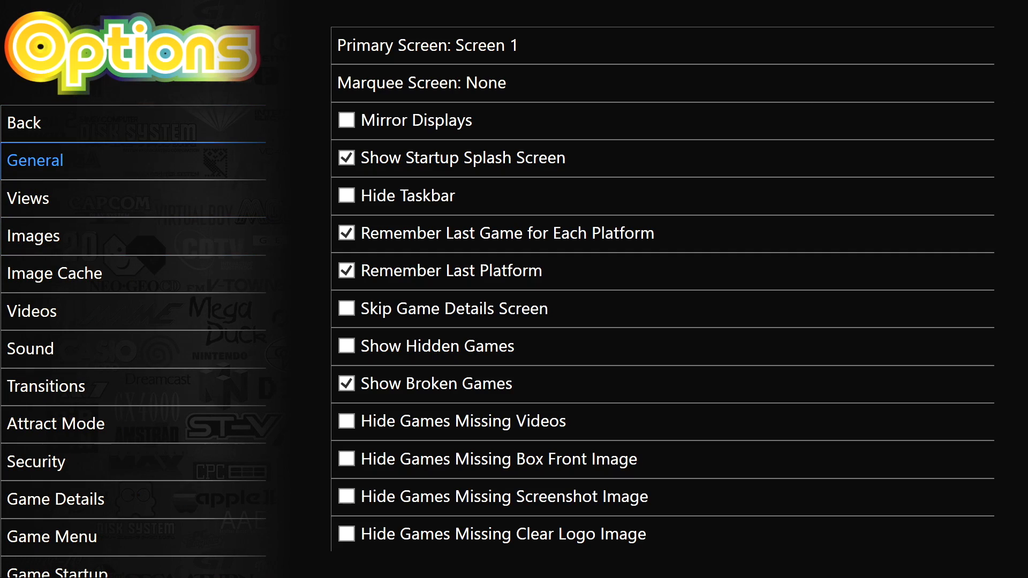
left_click(80, 423)
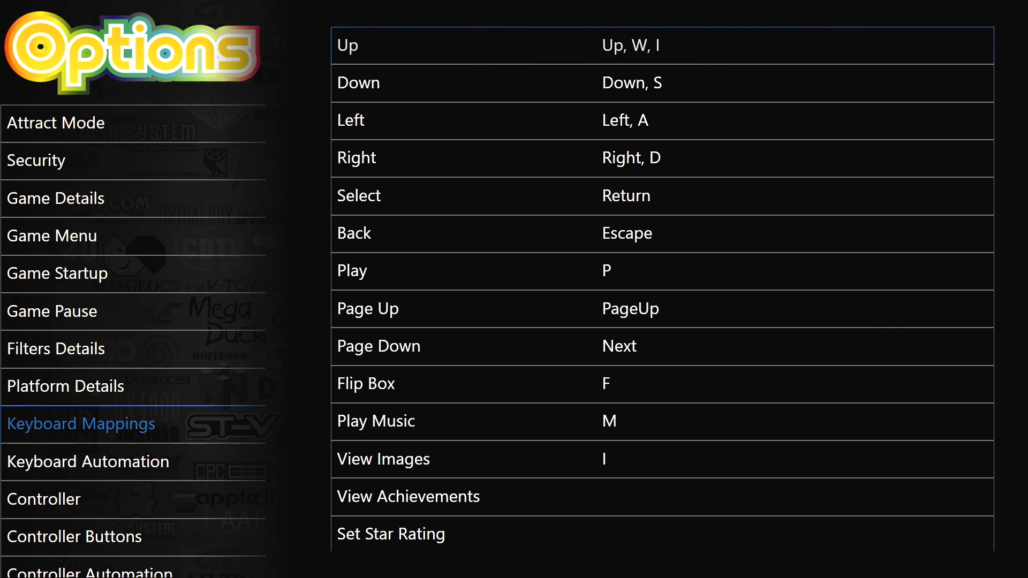
type("U")
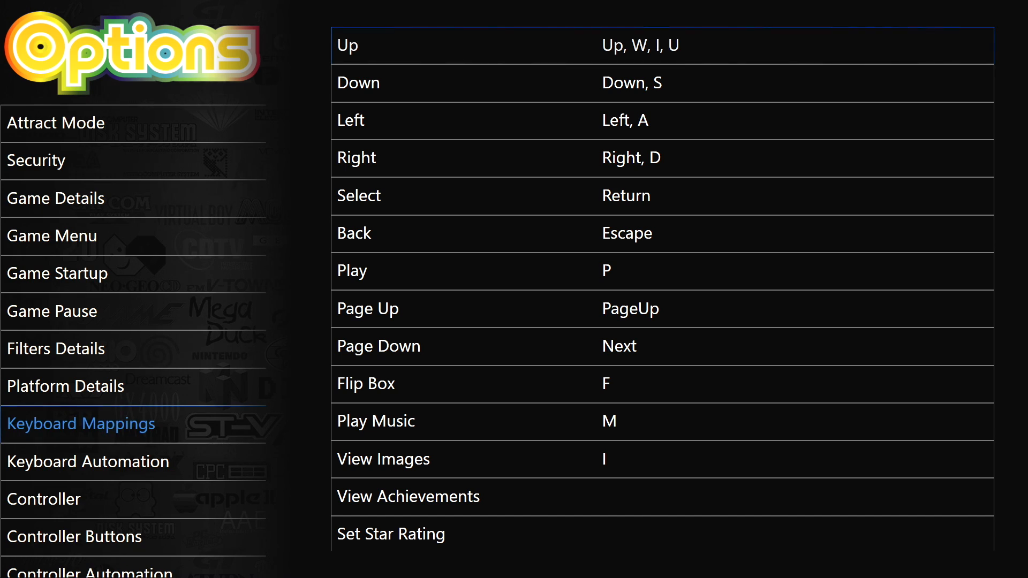
left_click(88, 461)
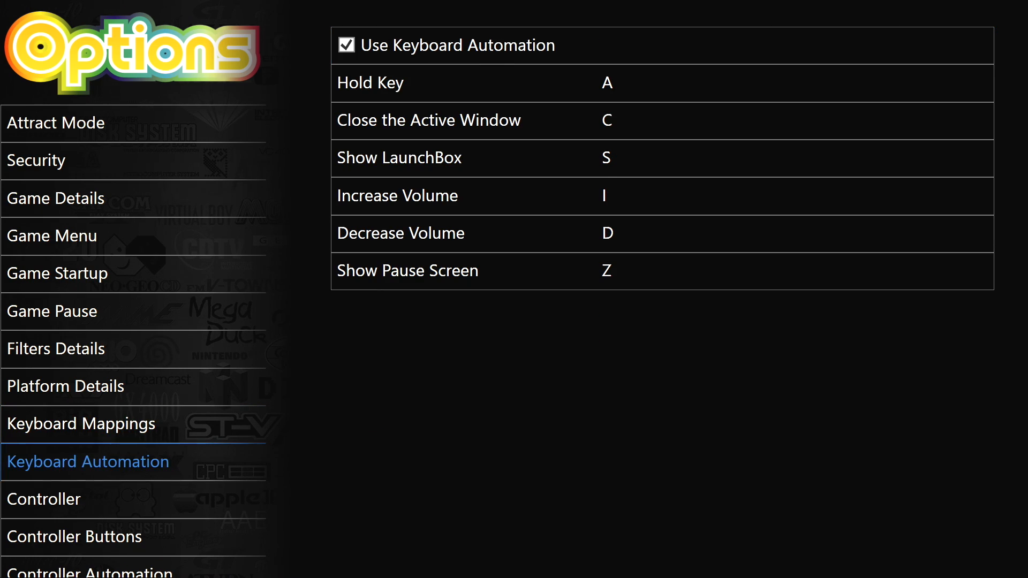